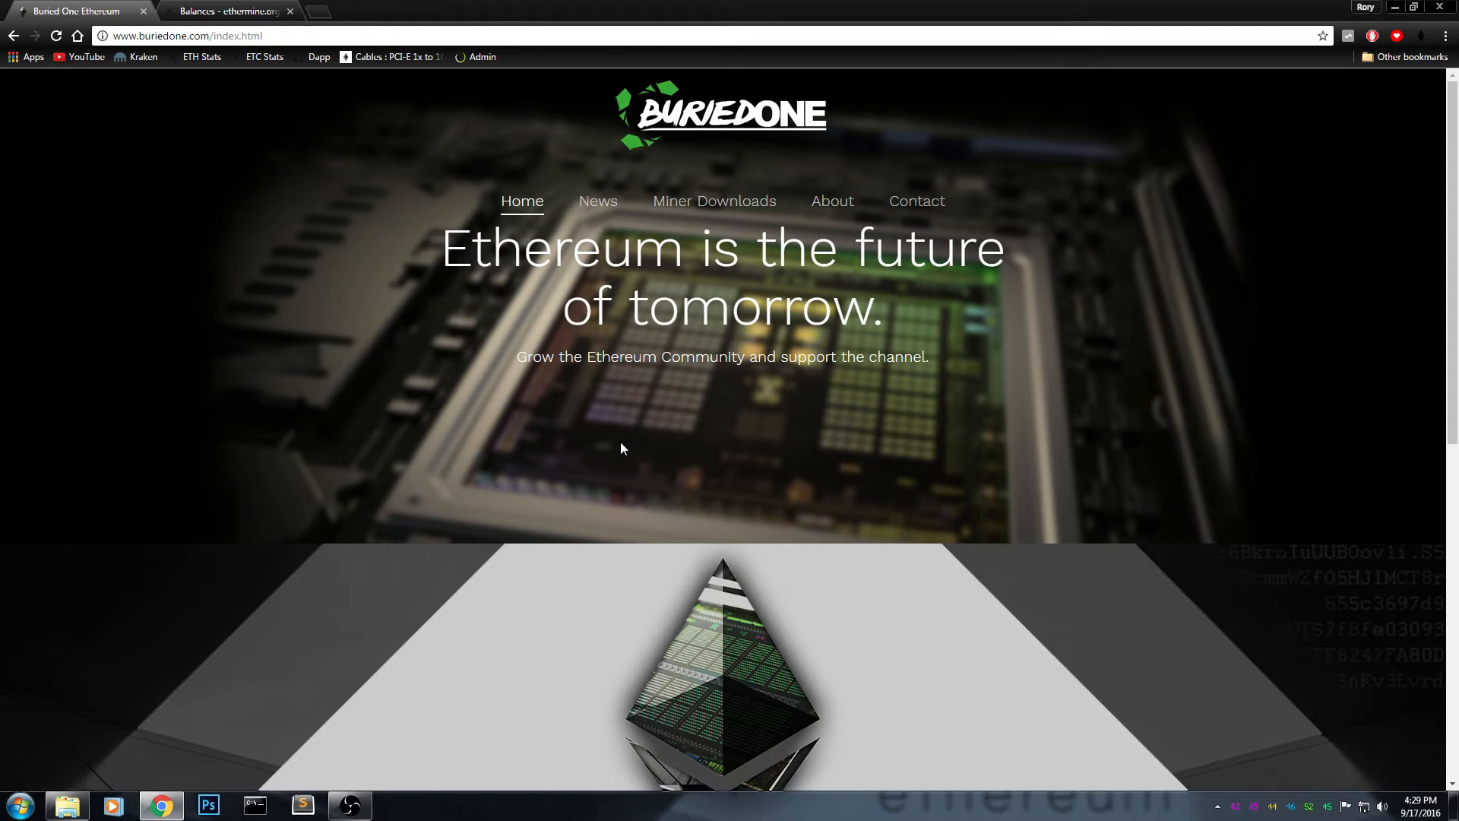
- Scroll the home page down to the 125 Mh/s hashrate, QR code and wallet address
scroll(down, 3)
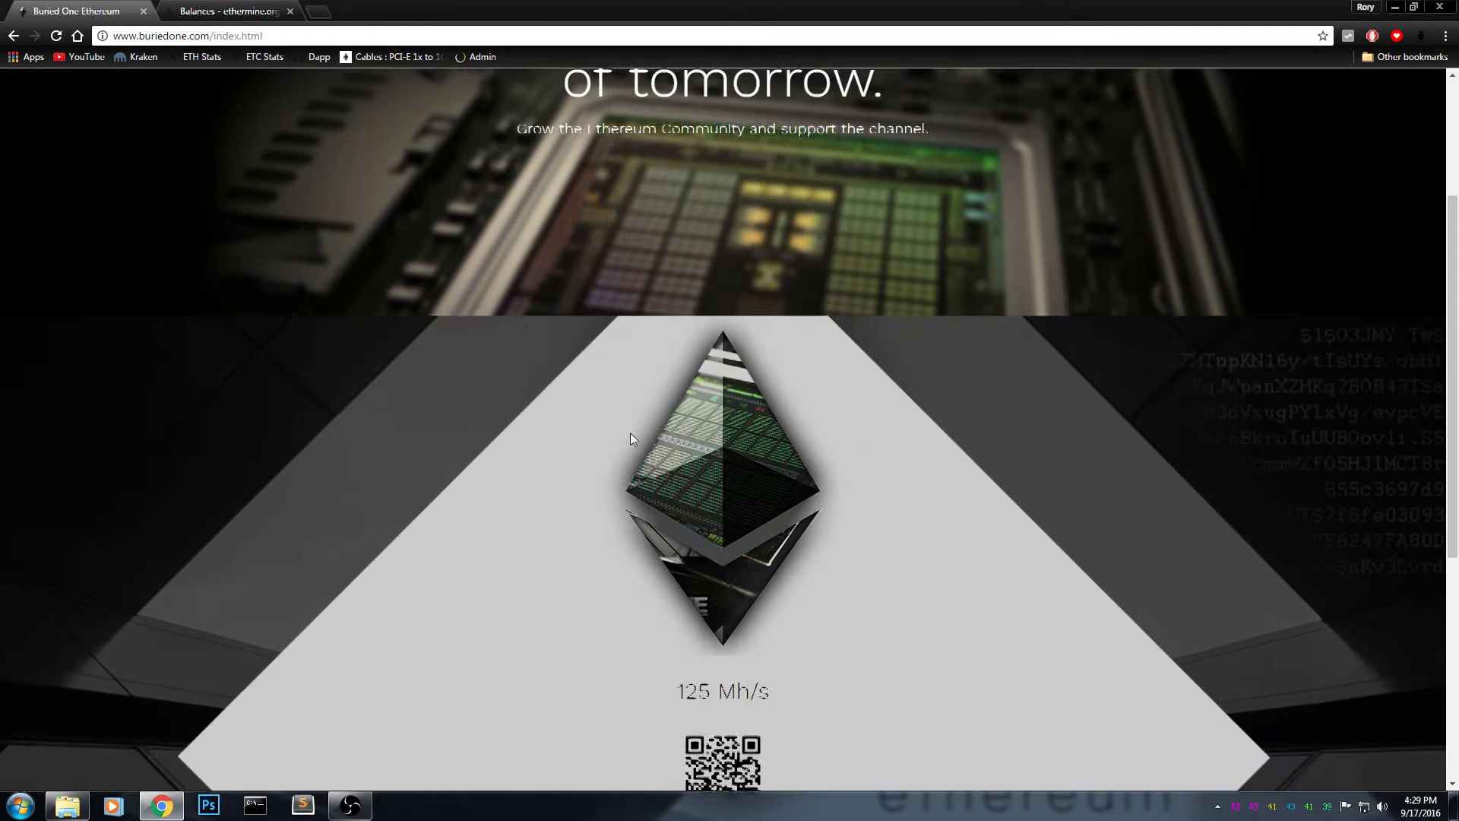
scroll(down, 3)
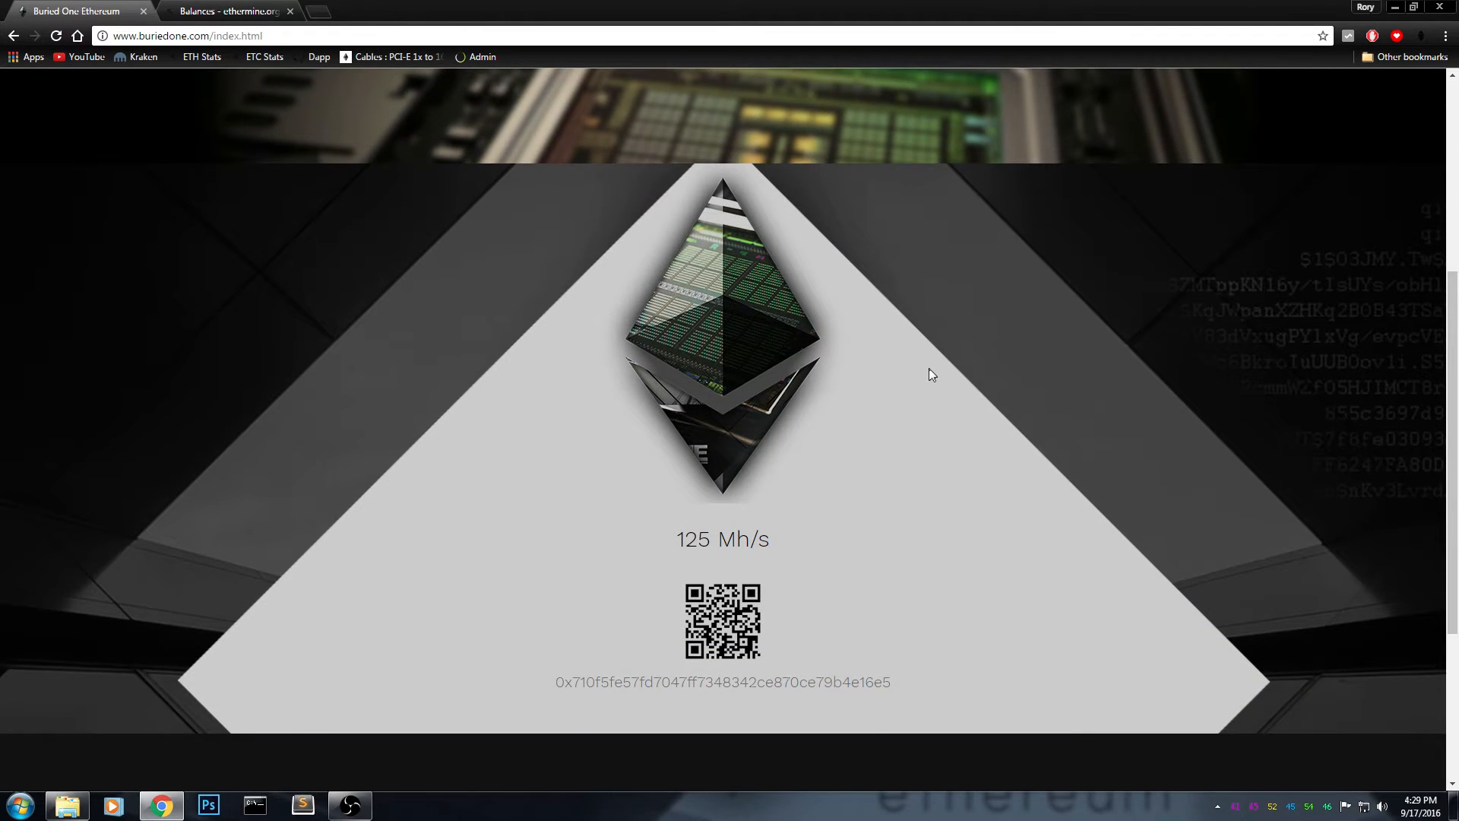
scroll(down, 3)
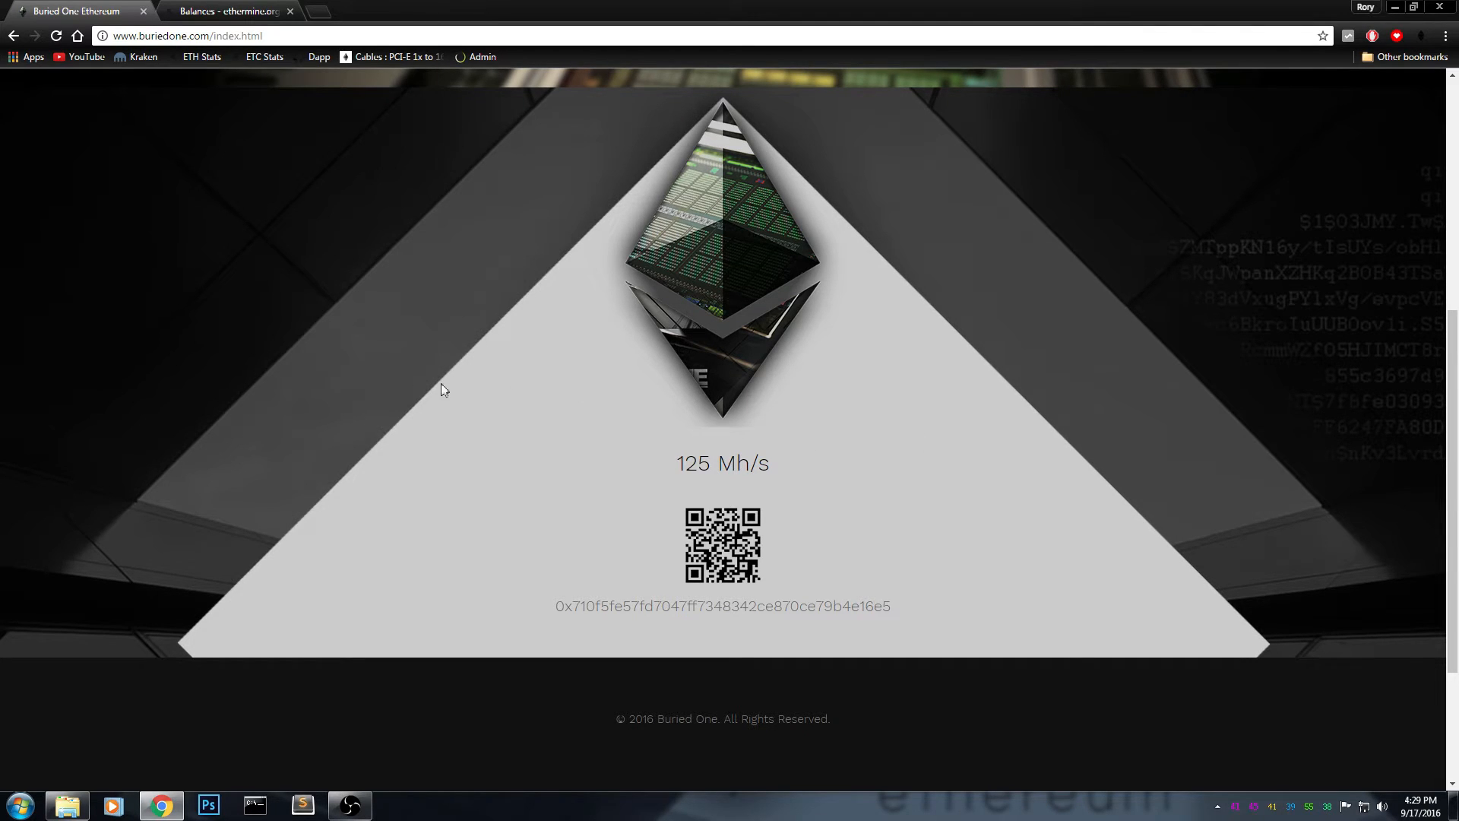
mouse_move(763, 411)
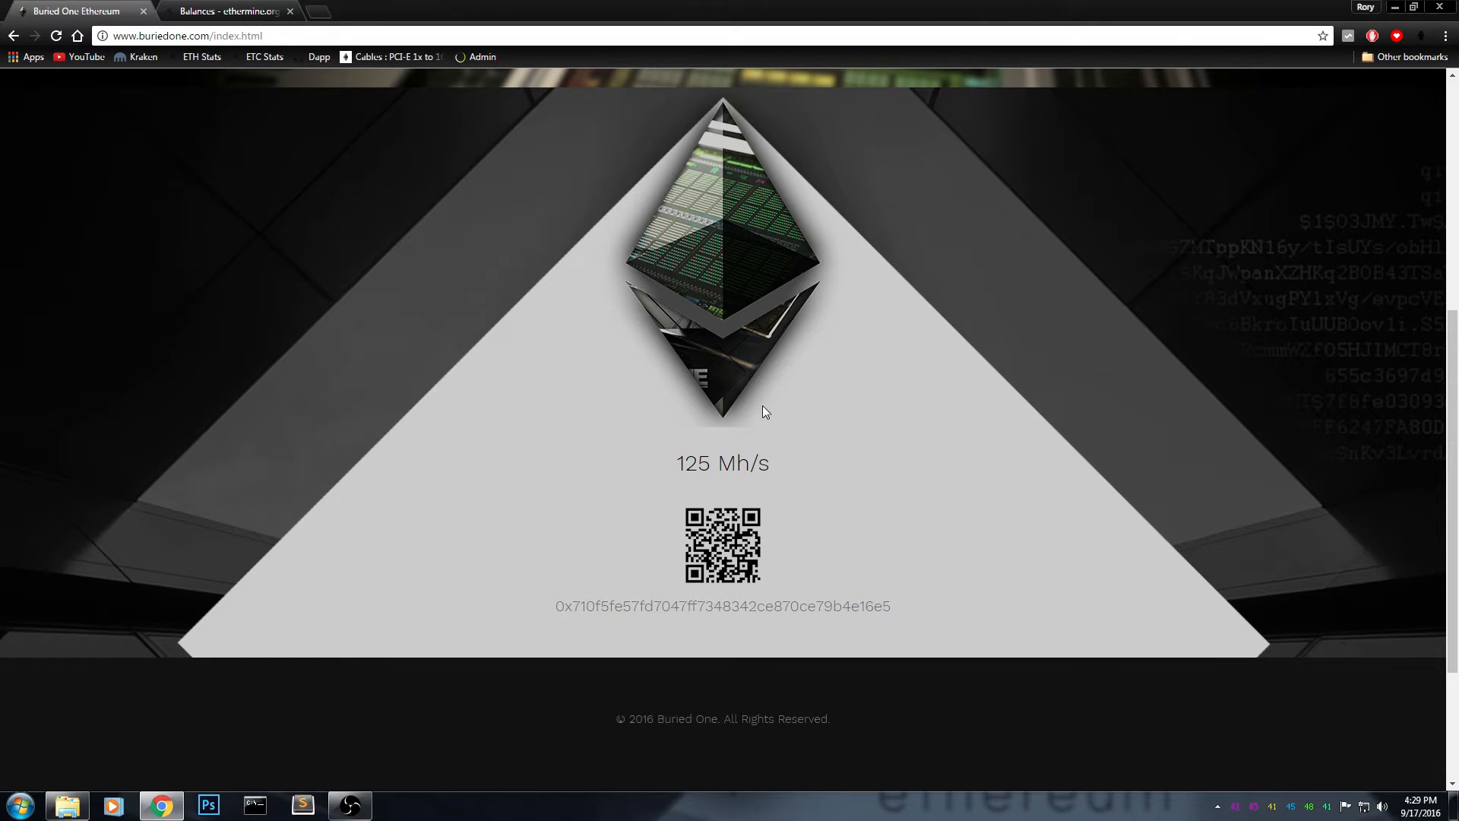
scroll(down, 3)
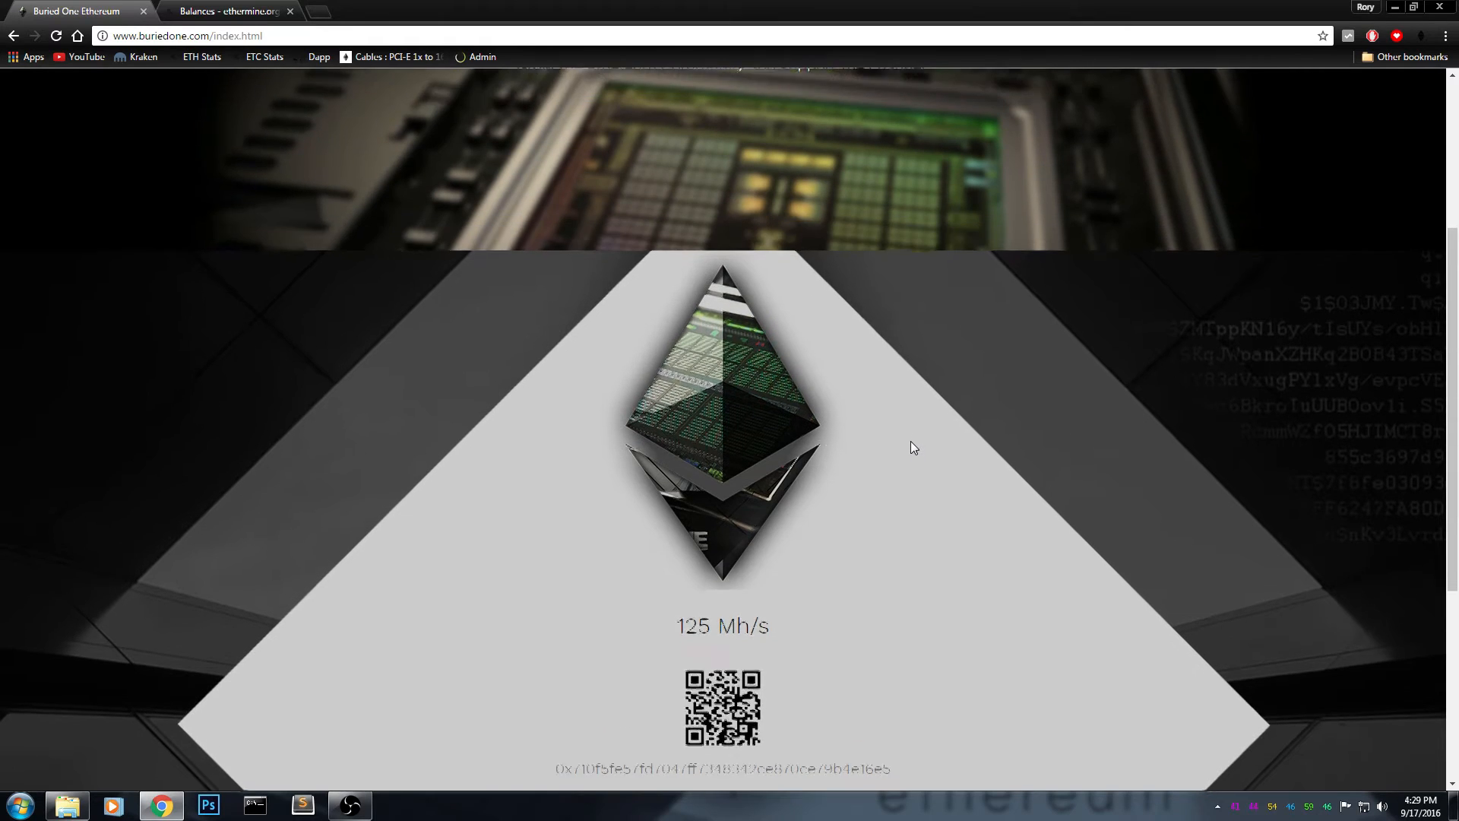
scroll(down, 3)
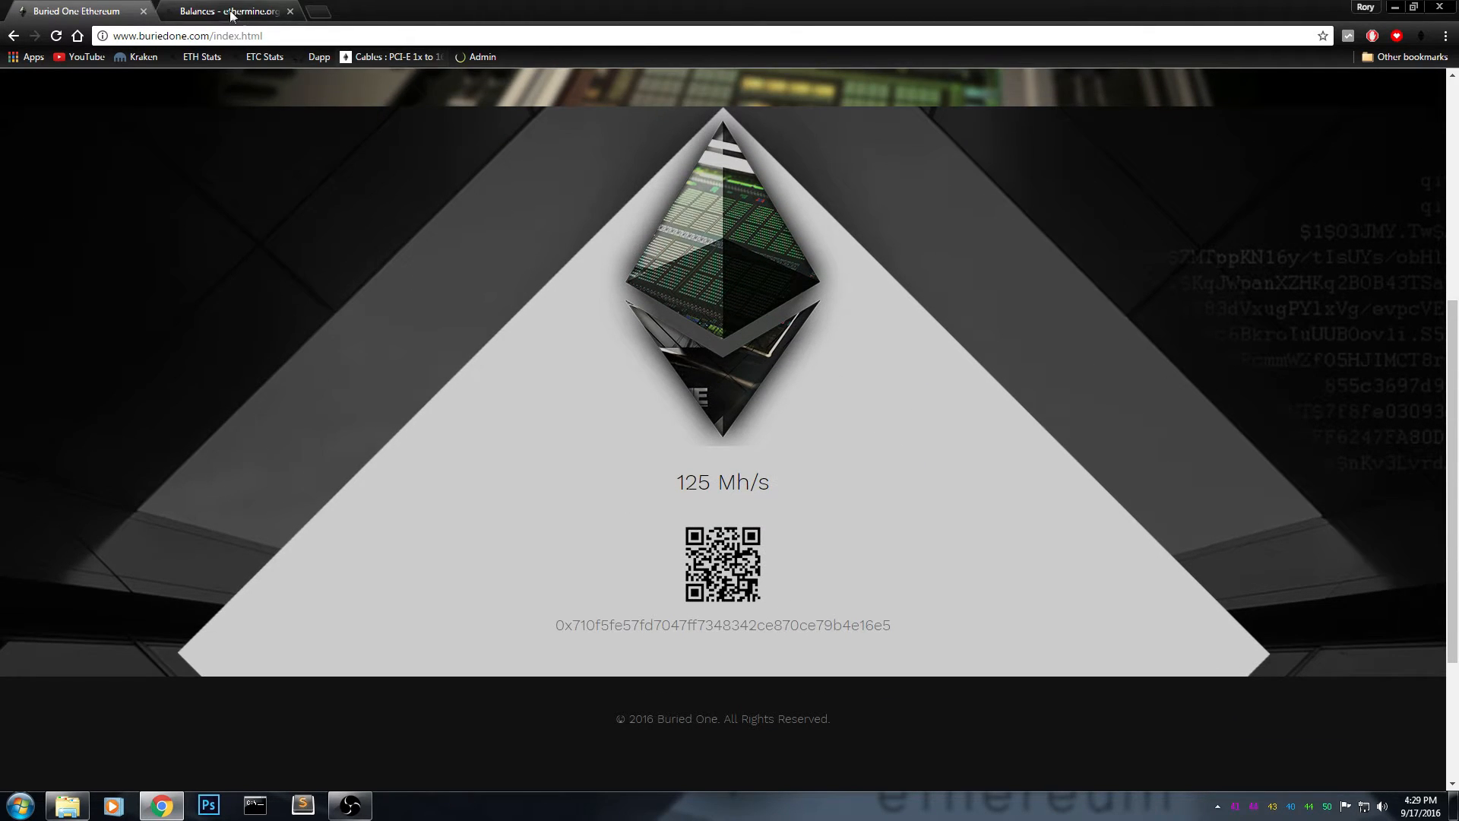
click(228, 11)
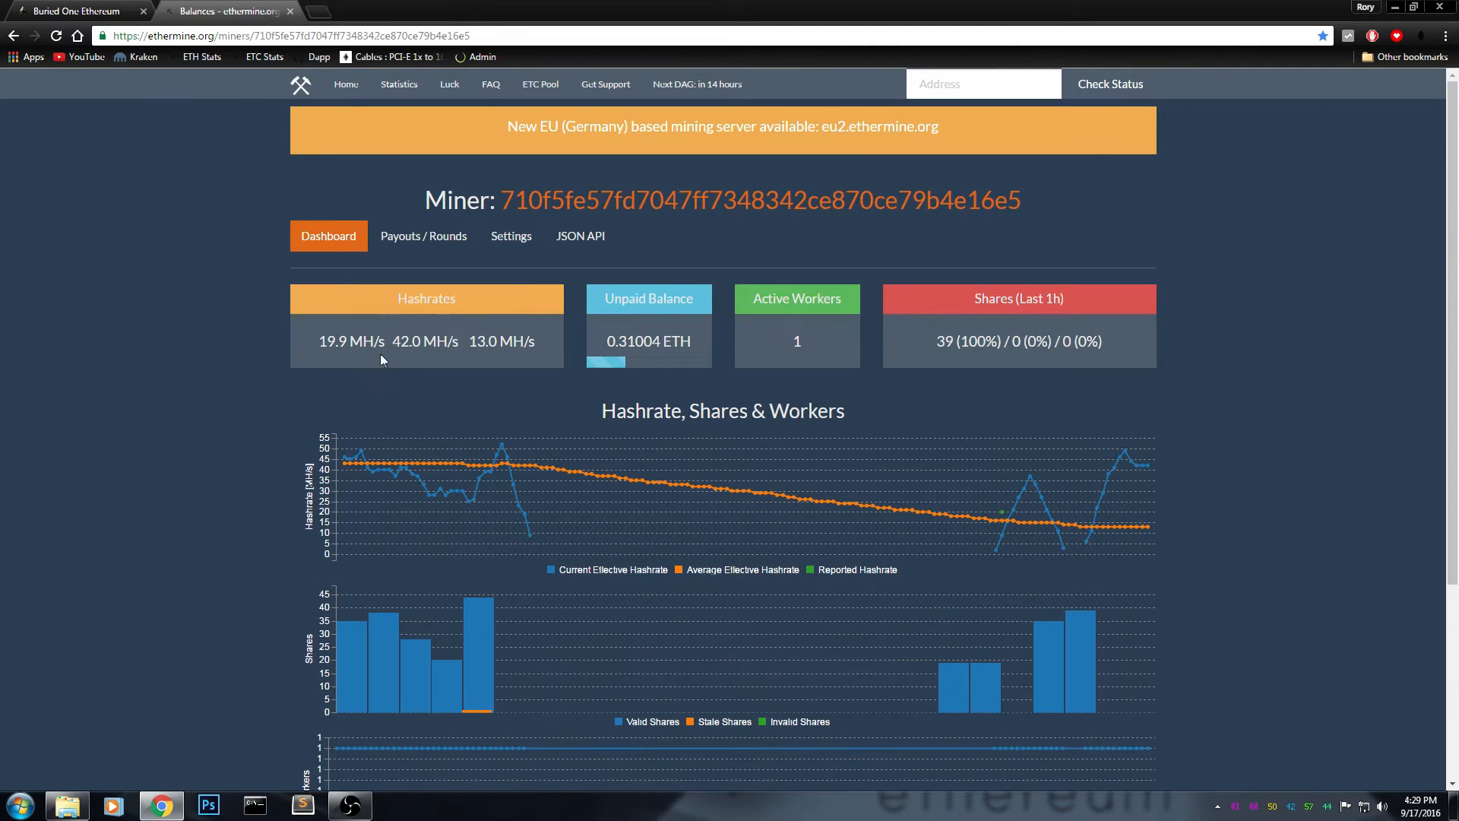
mouse_move(333, 342)
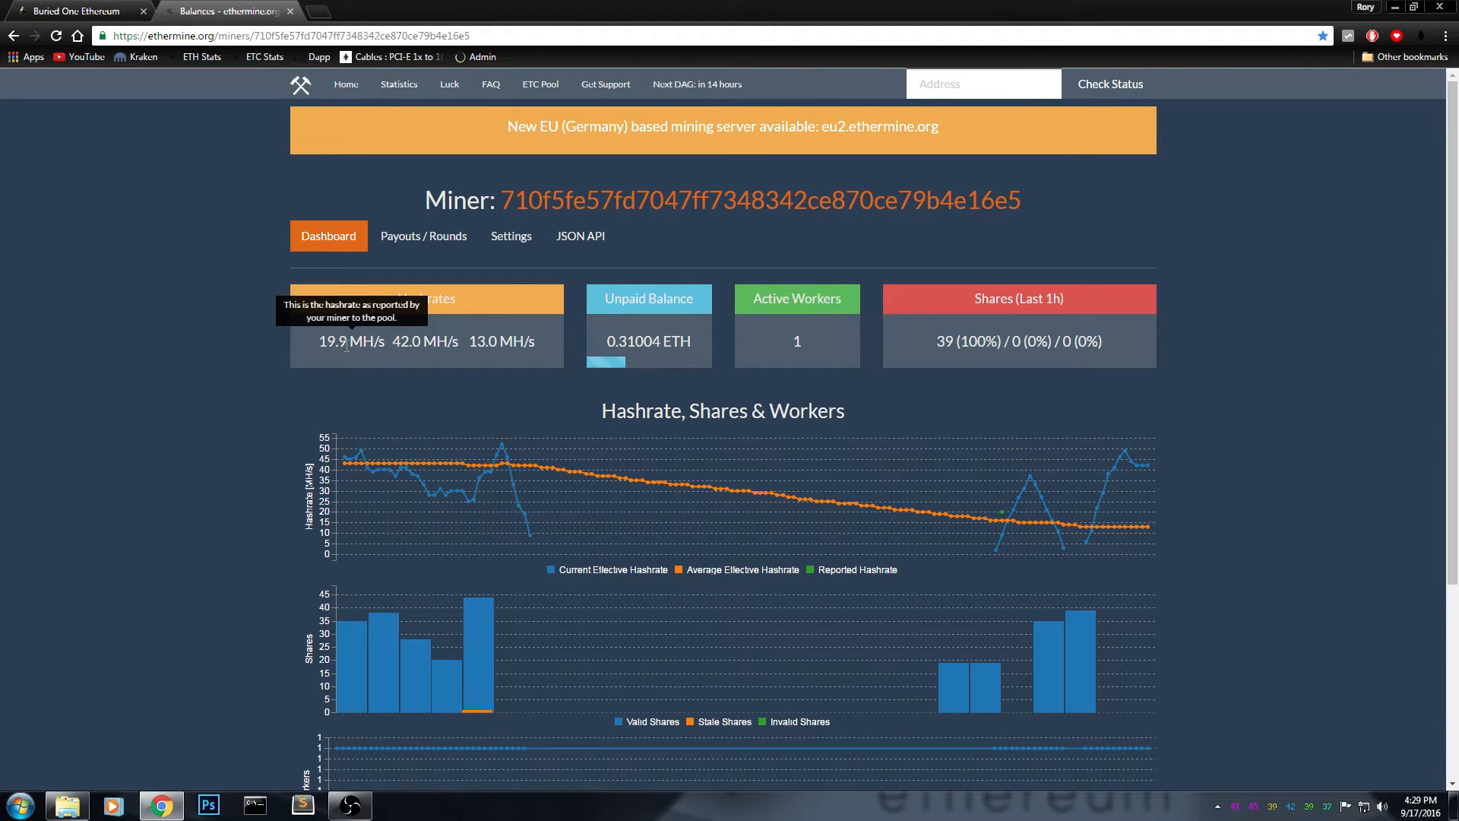
click(79, 10)
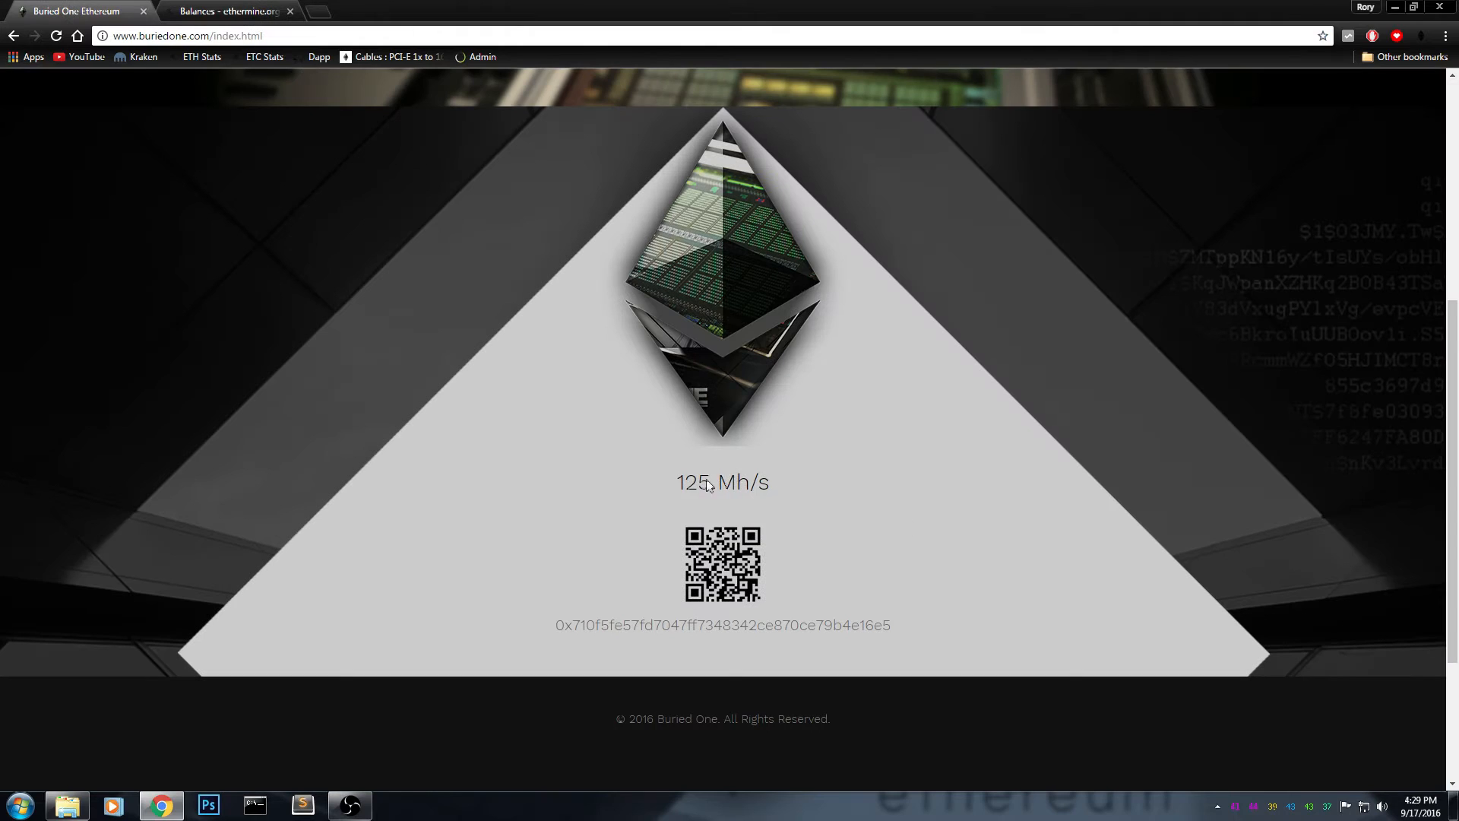
mouse_move(824, 503)
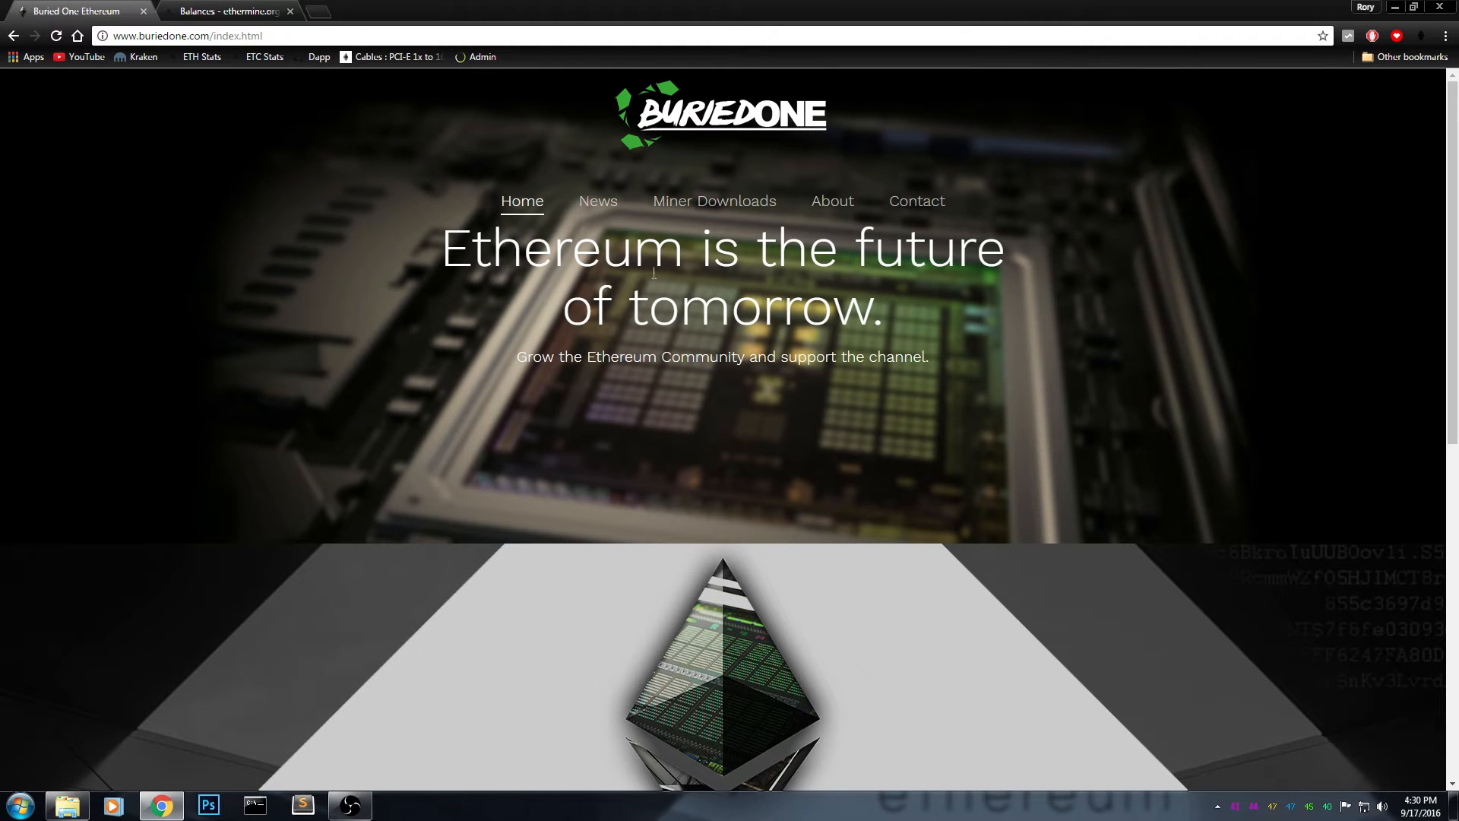
- Browse the News articles from the RX 470 Bios Mod story to FirstBlood and follow its link
click(597, 201)
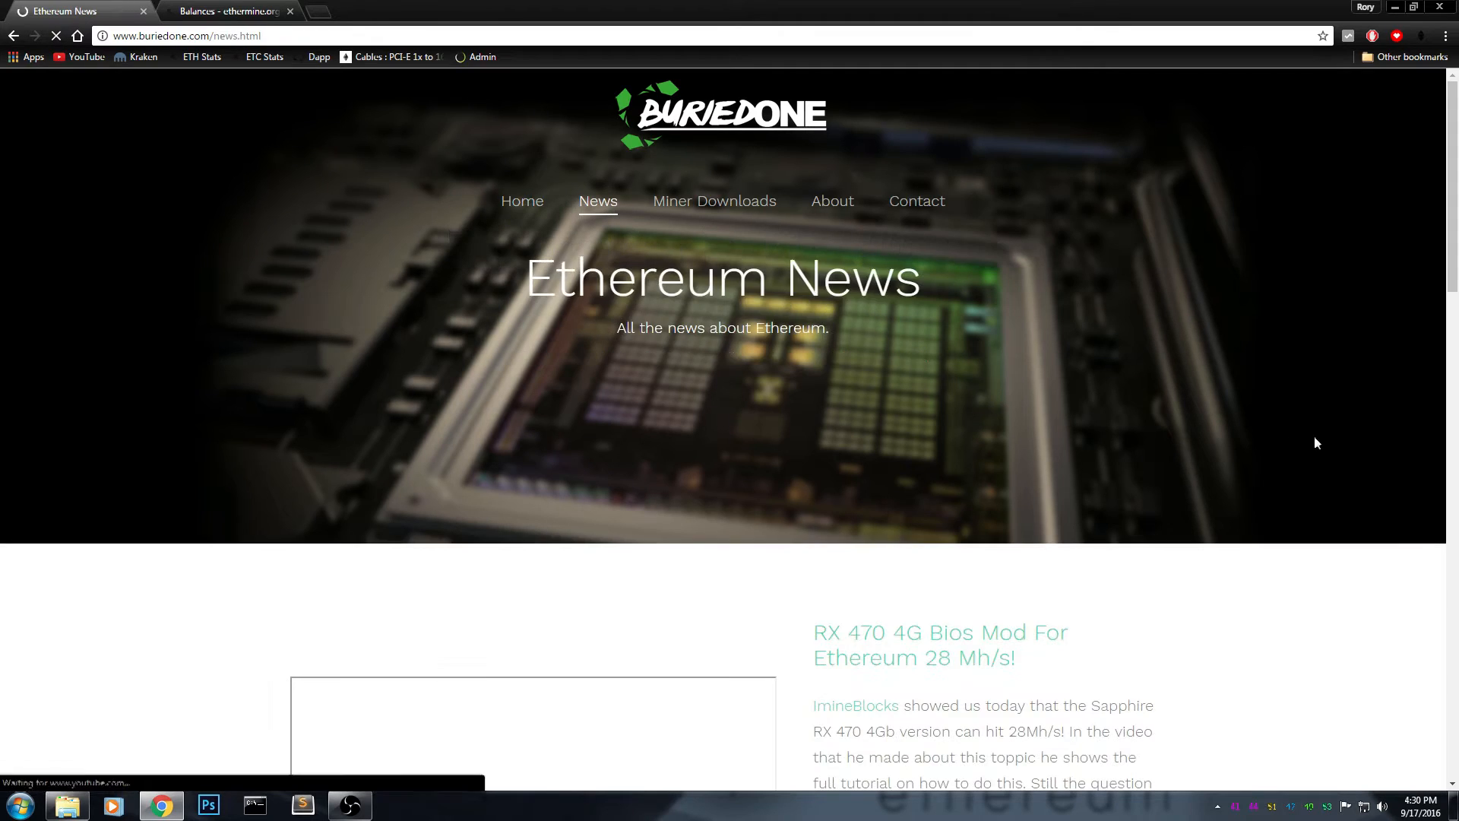
scroll(down, 3)
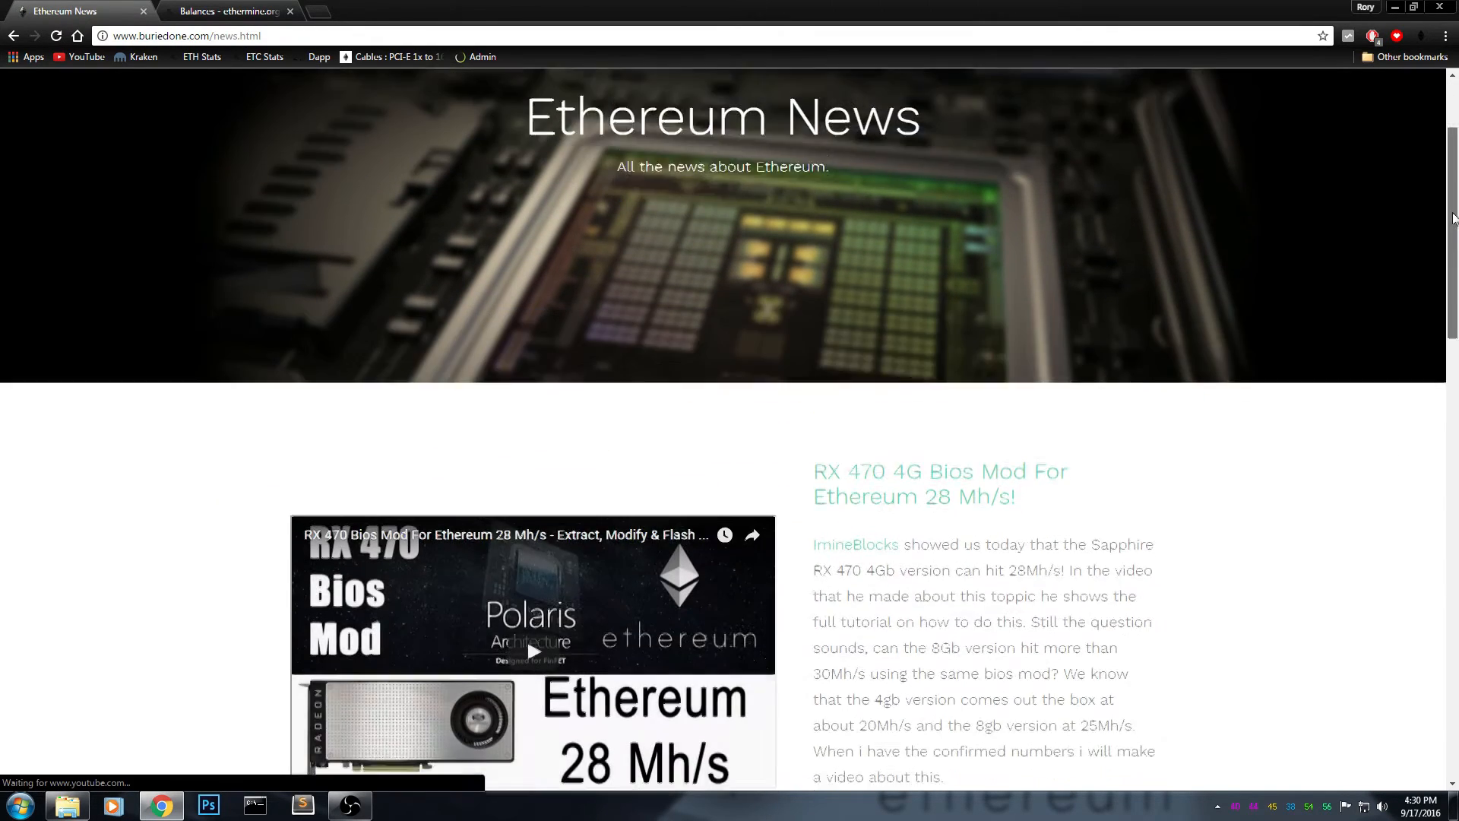
scroll(down, 3)
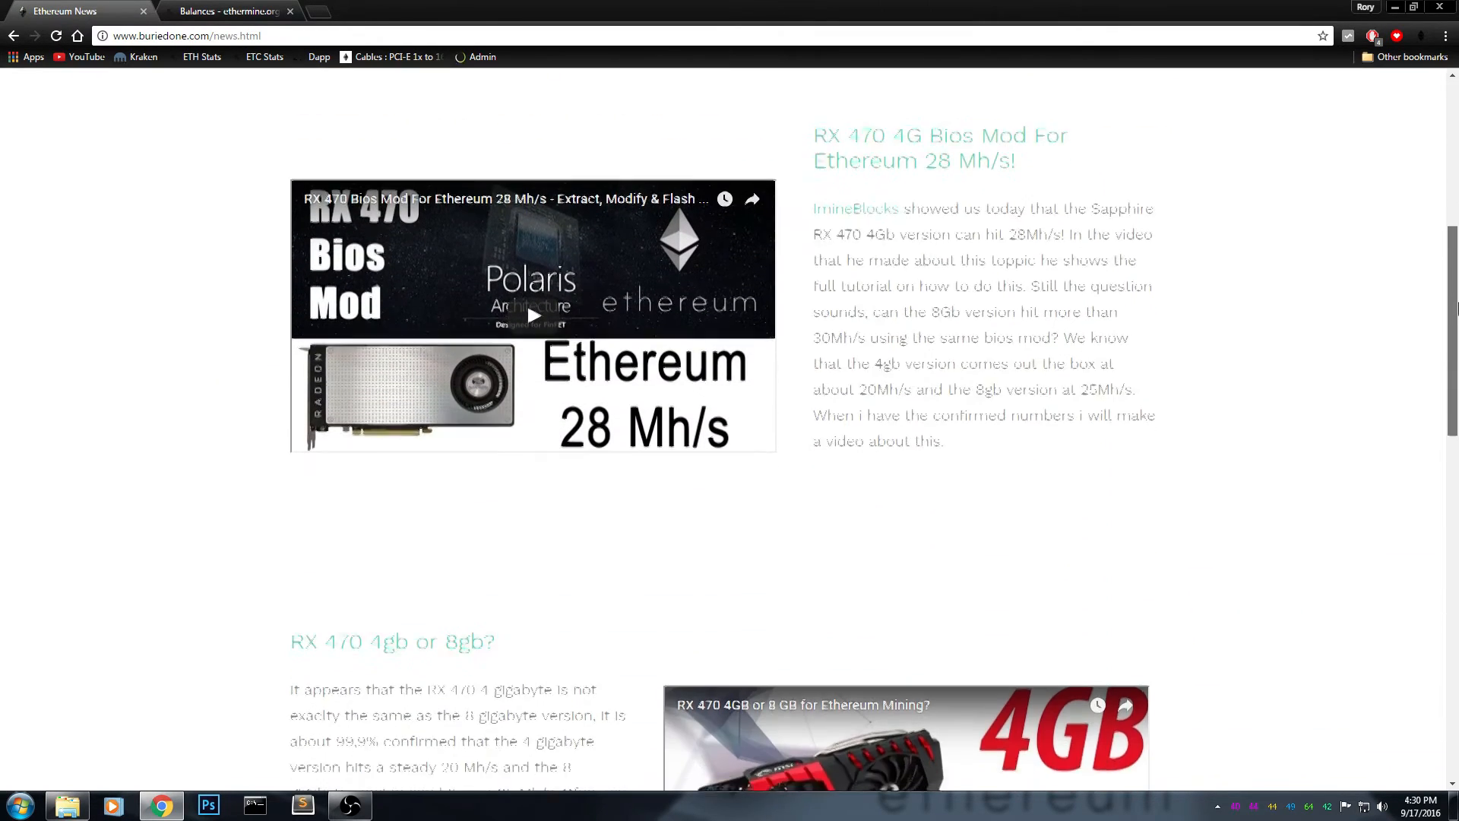
scroll(down, 3)
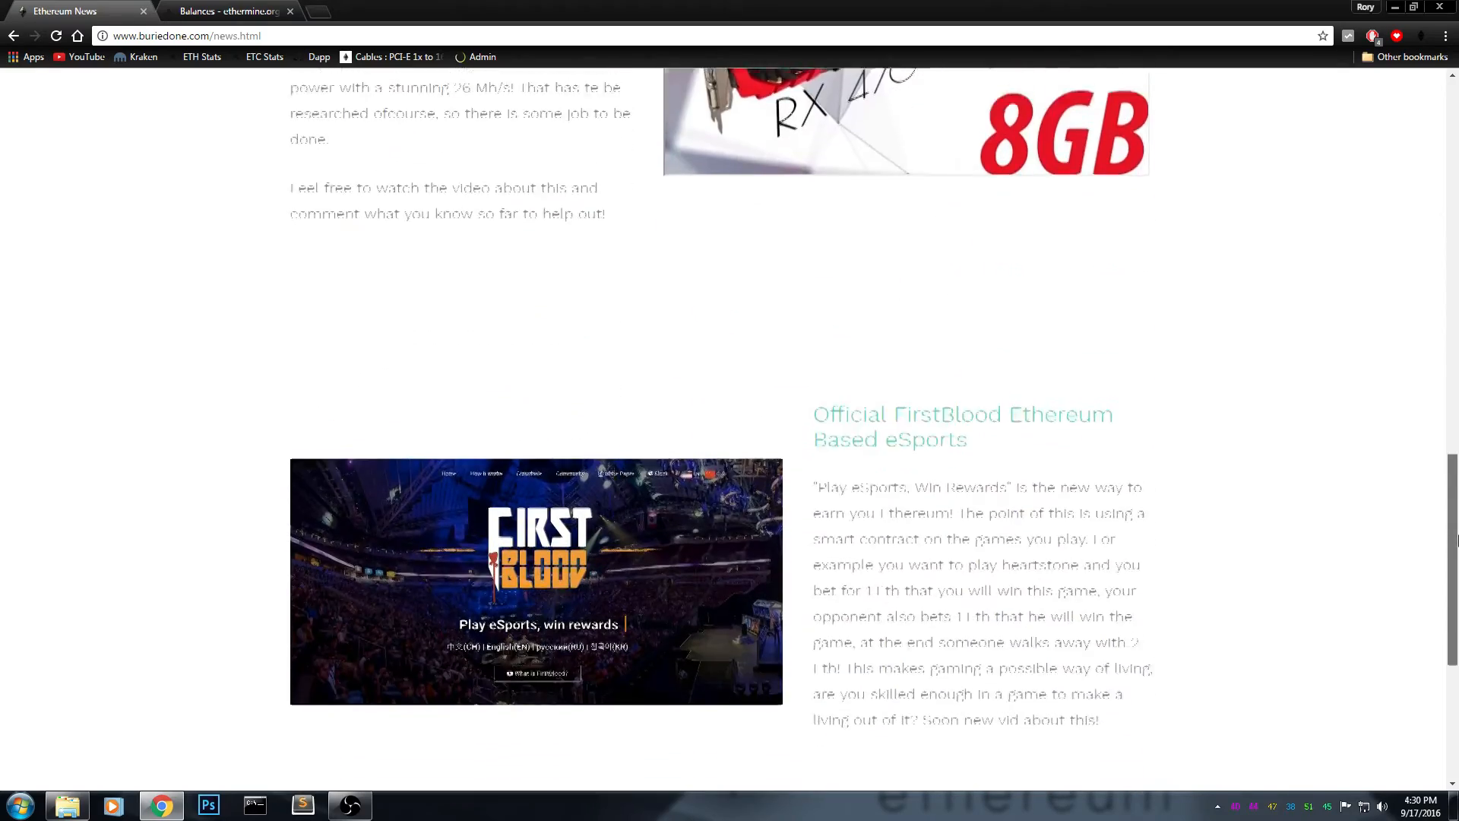
scroll(up, 3)
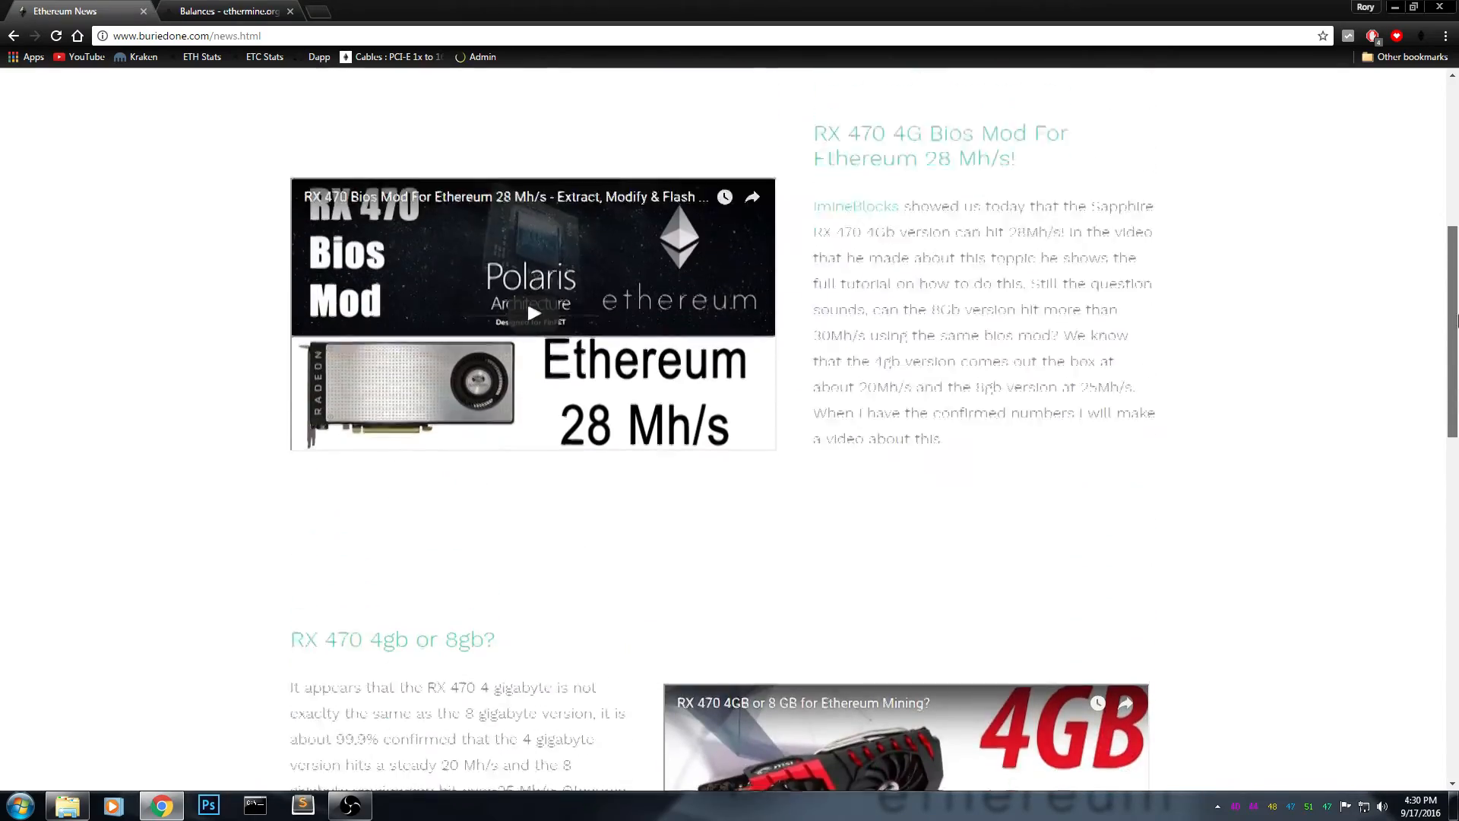
scroll(down, 3)
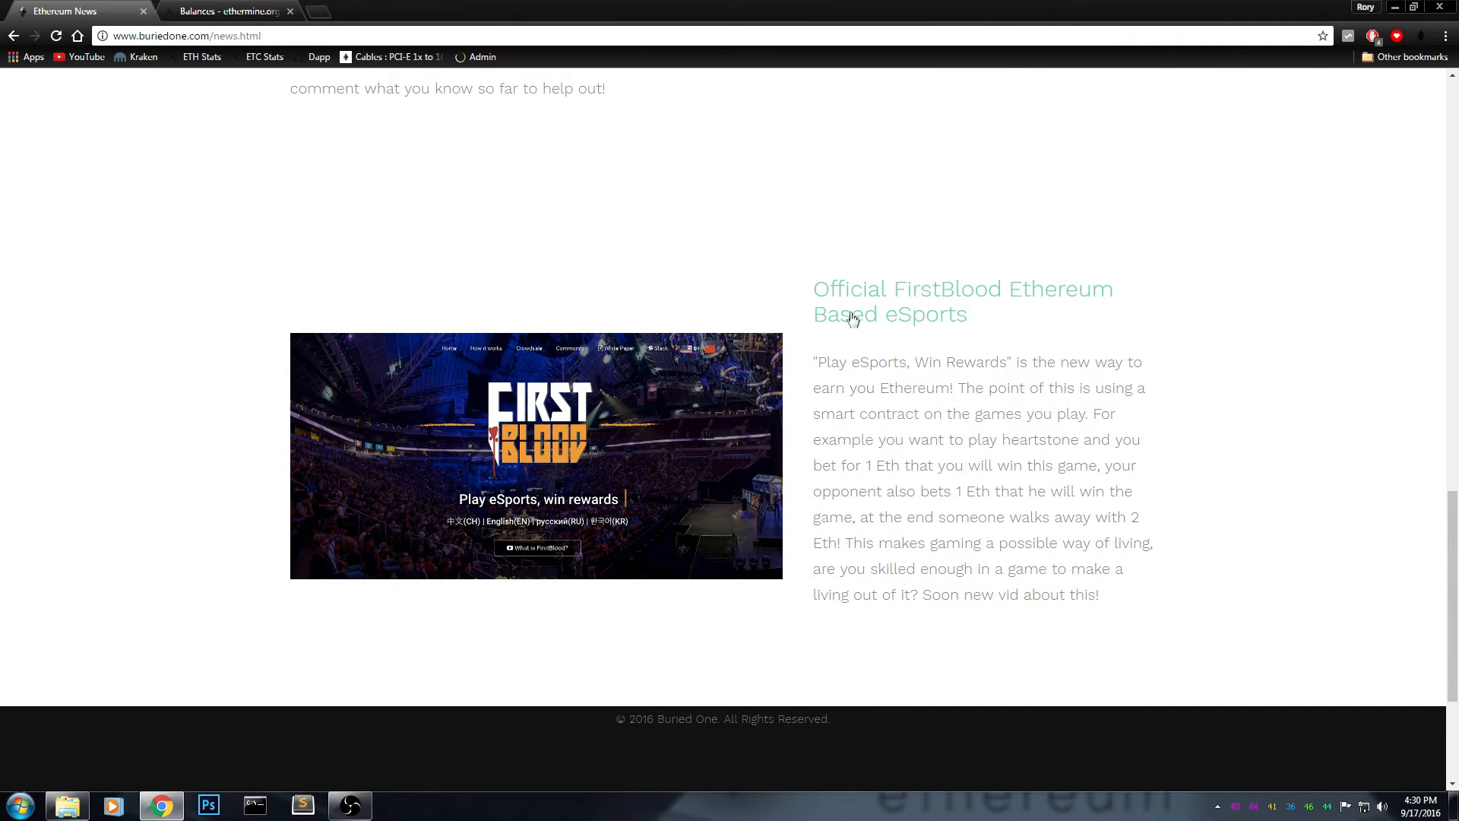
mouse_move(995, 290)
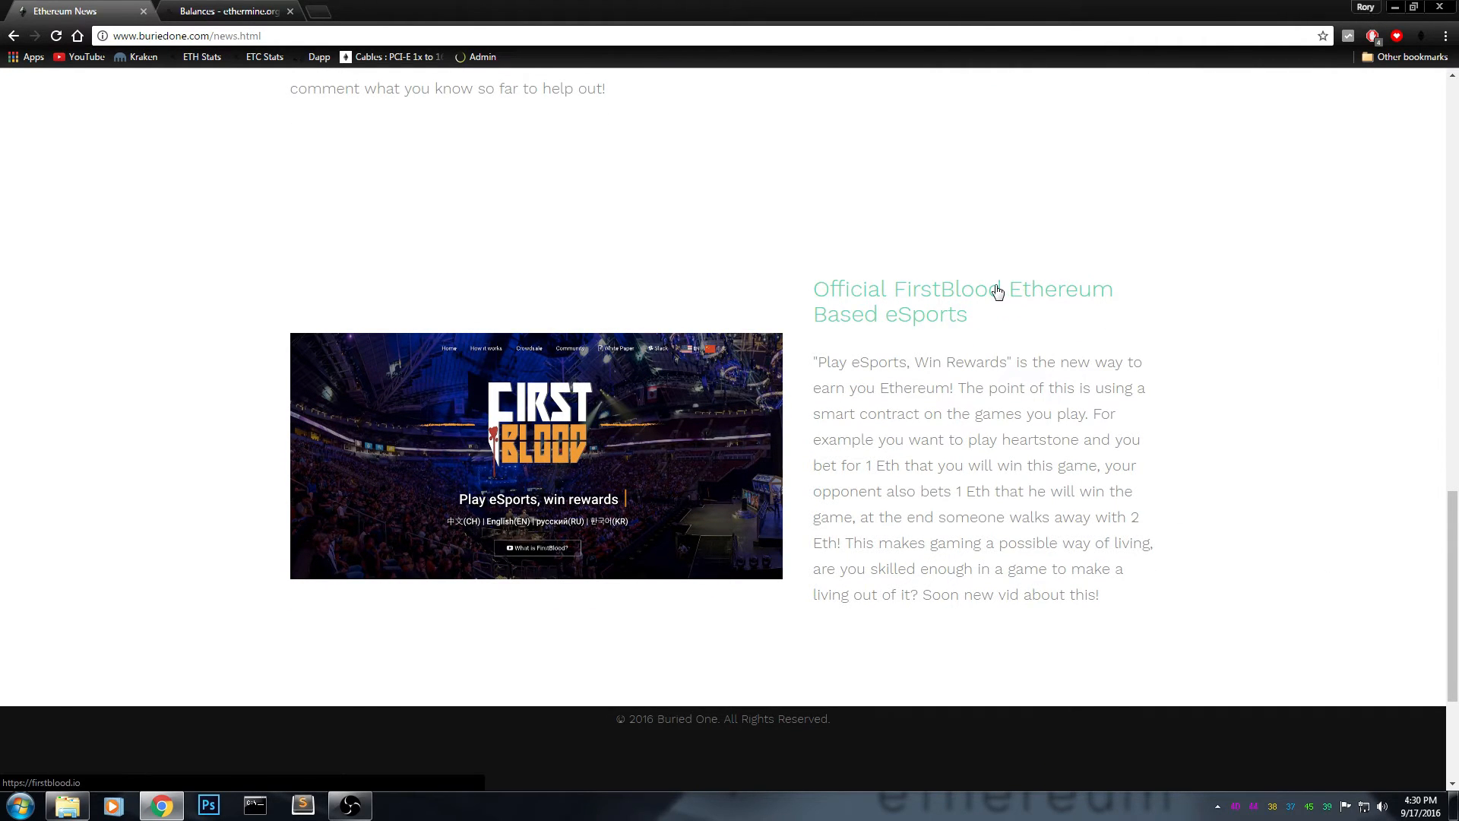
click(962, 289)
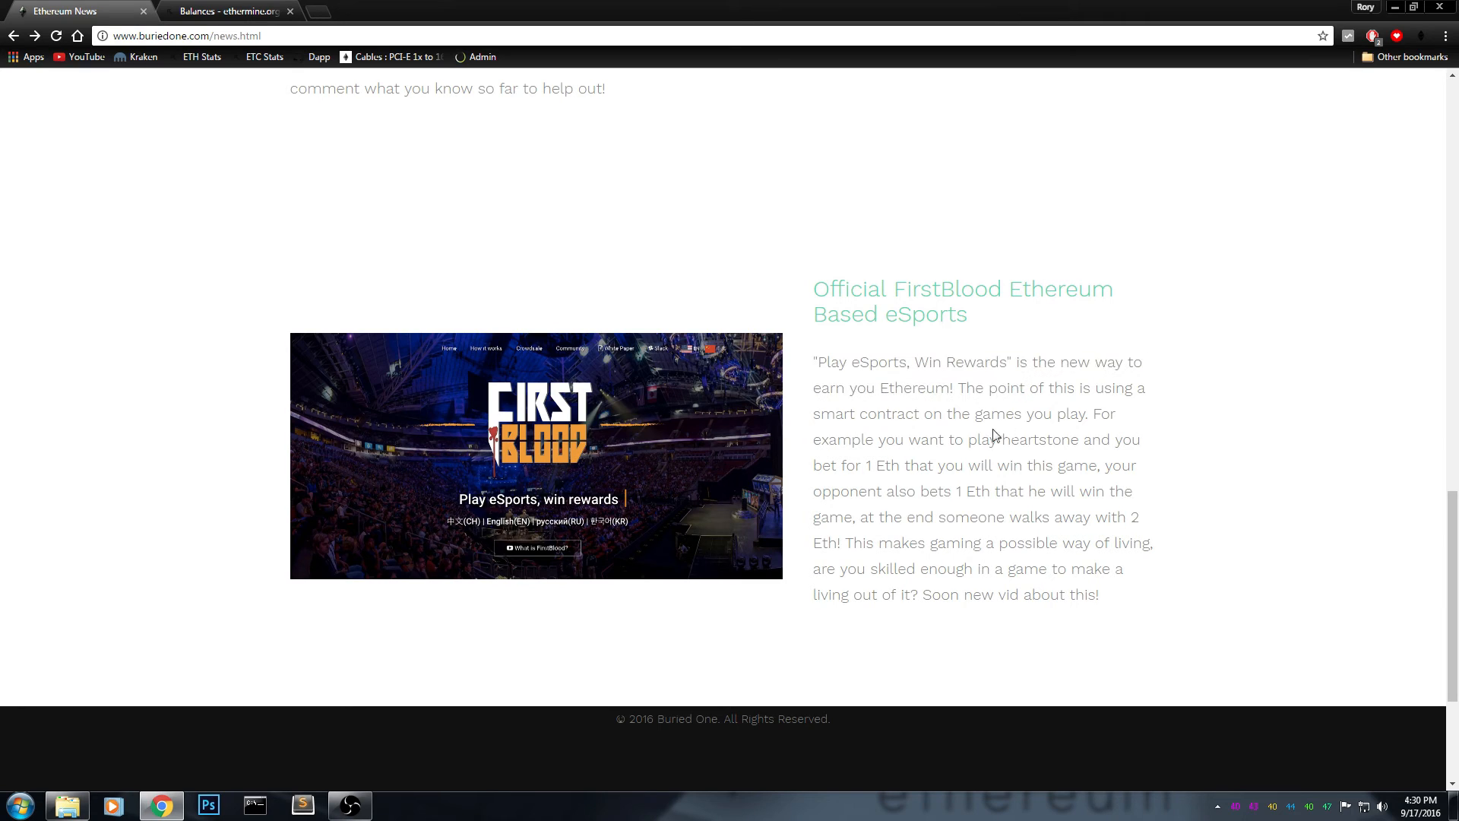
mouse_move(1060, 488)
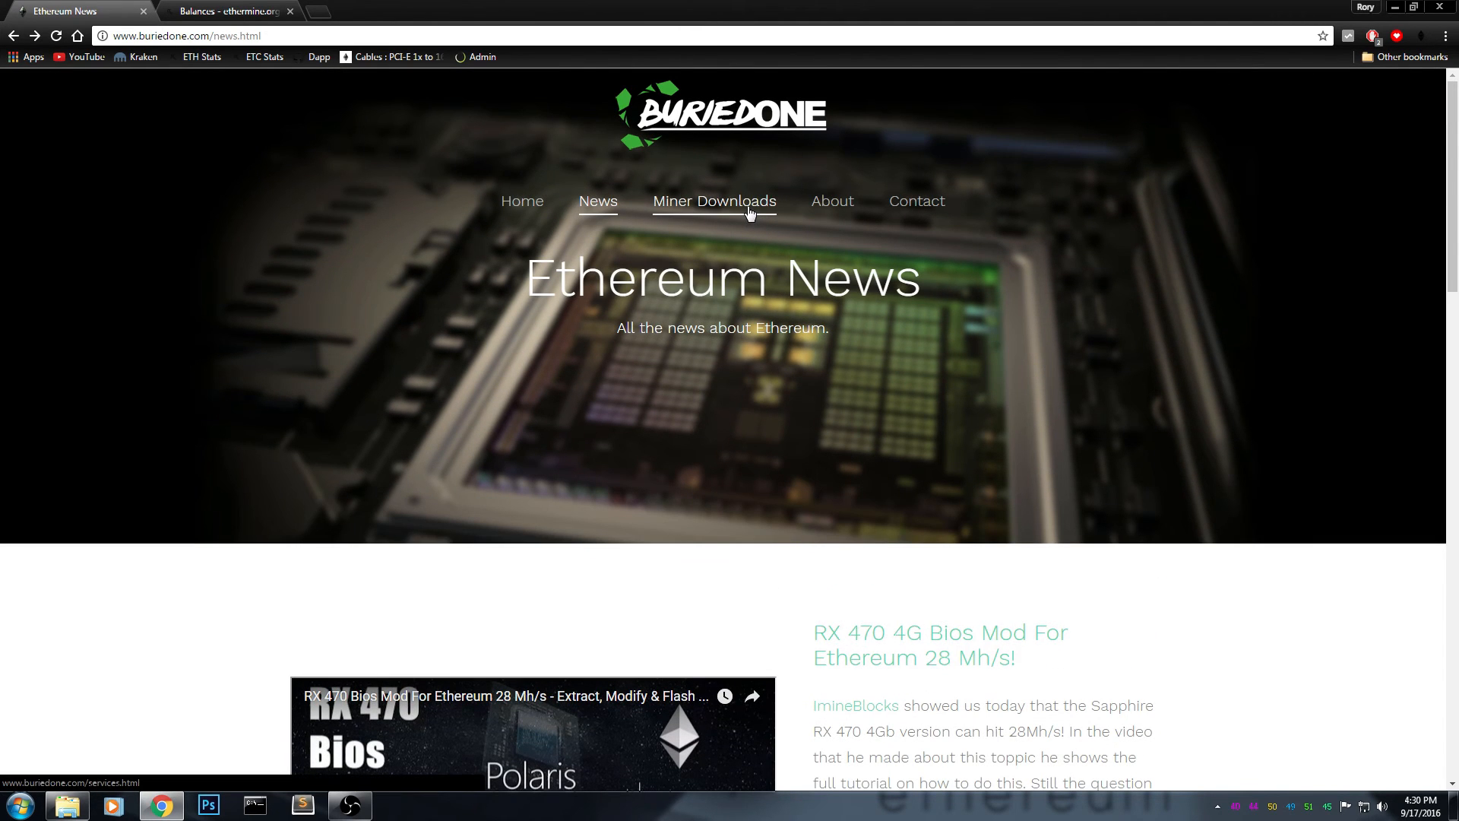
scroll(down, 3)
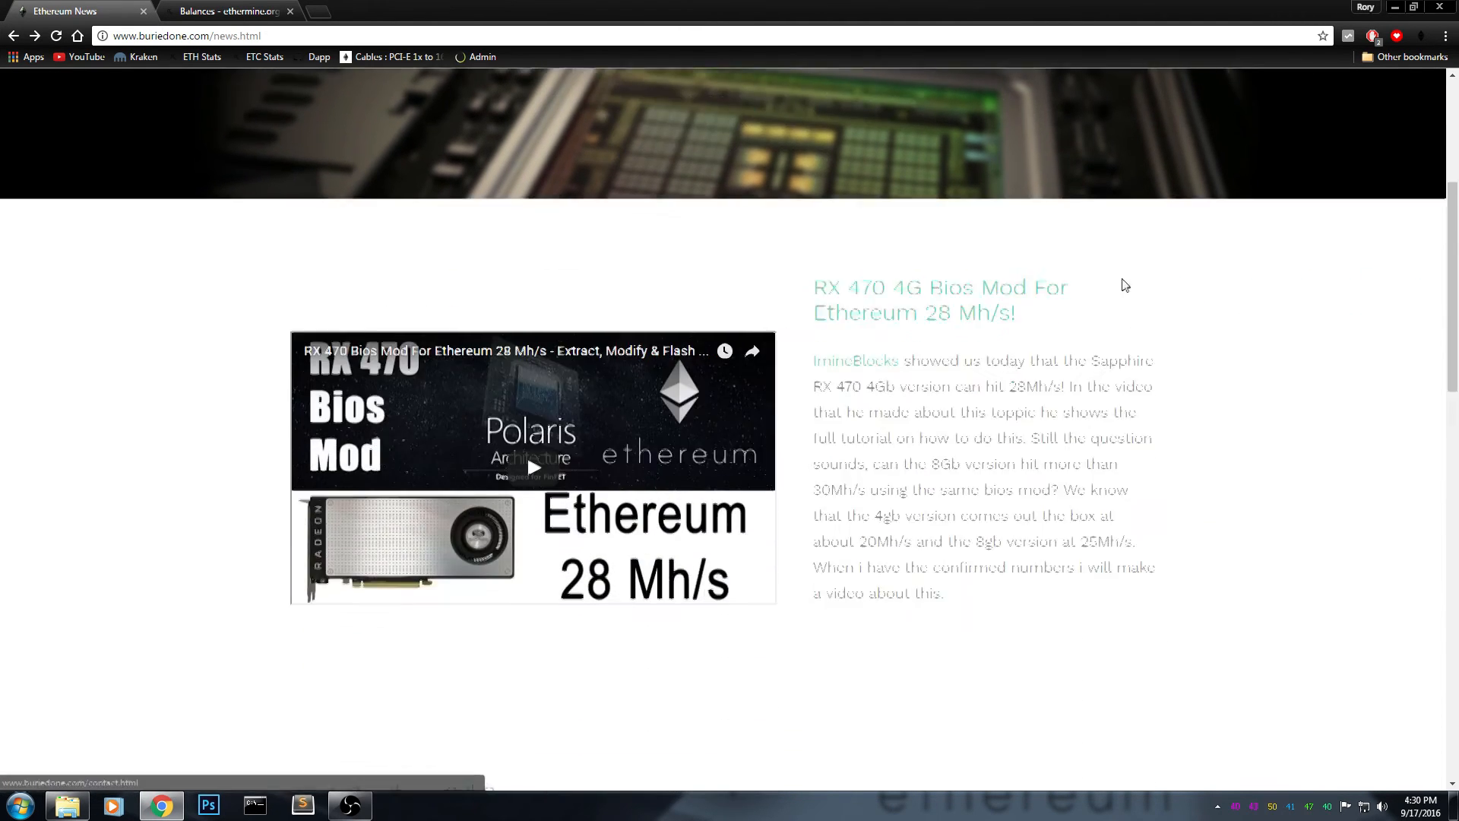
scroll(up, 3)
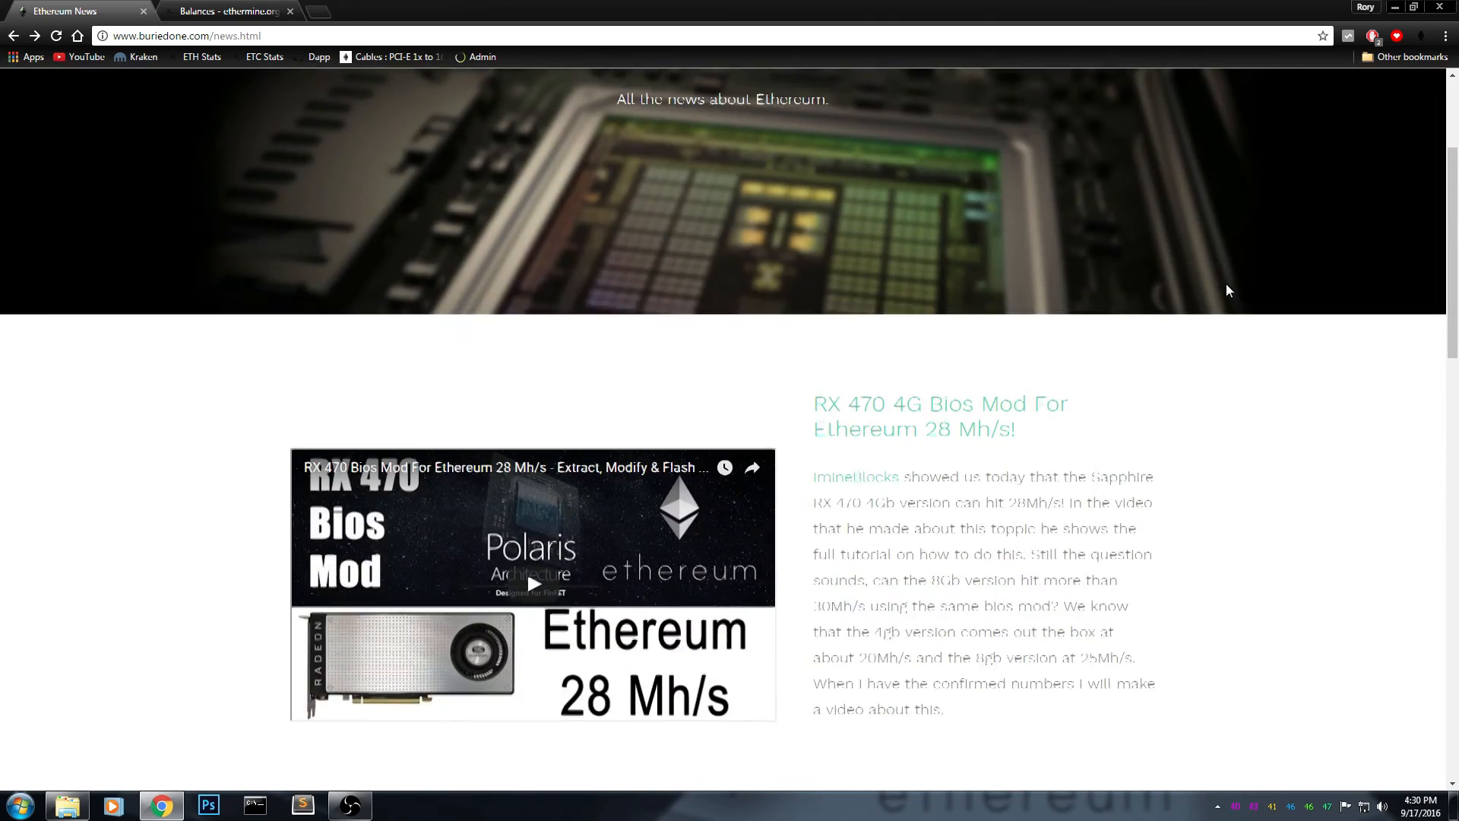
scroll(down, 3)
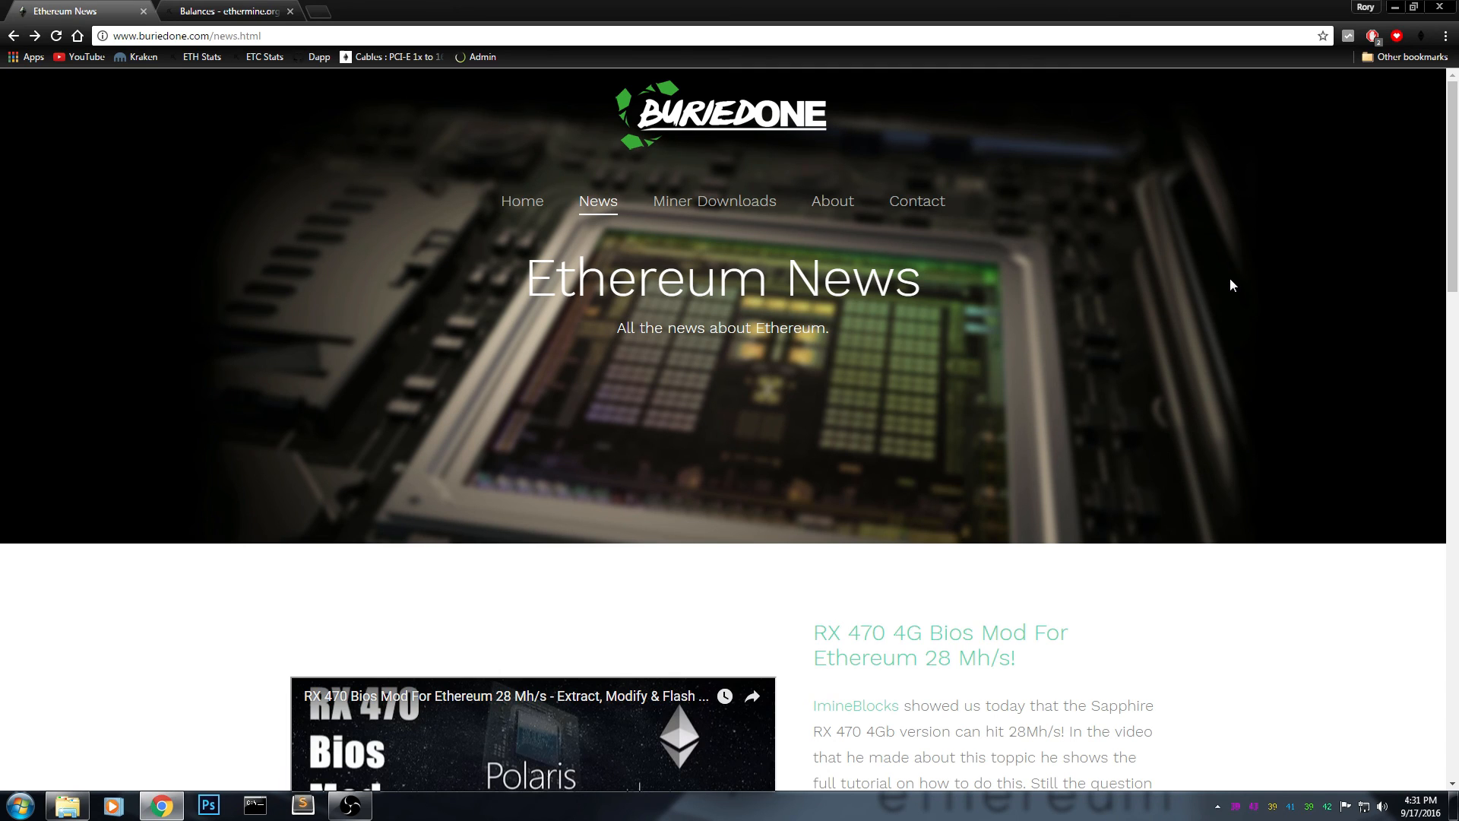
mouse_move(1245, 304)
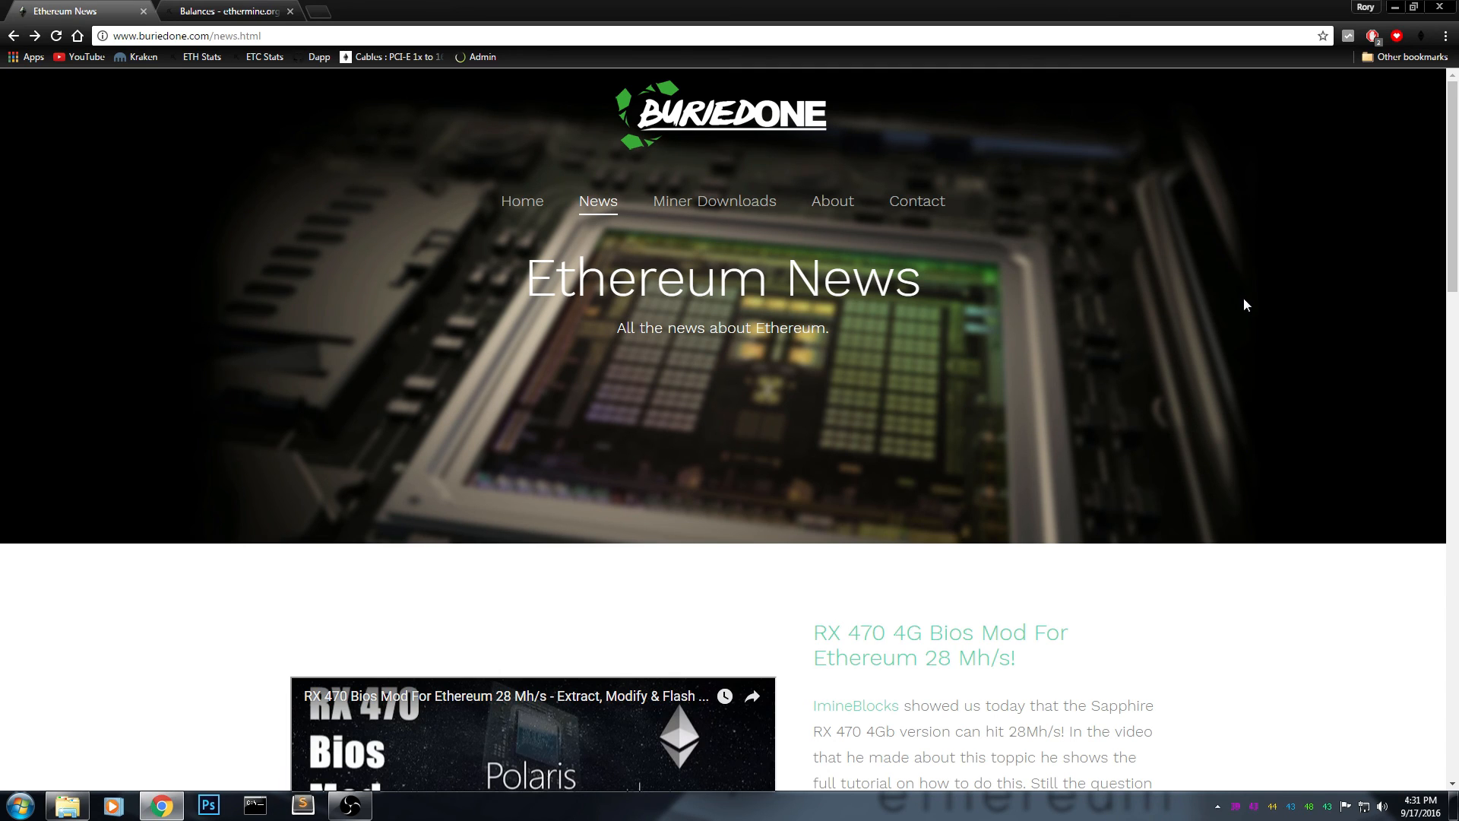